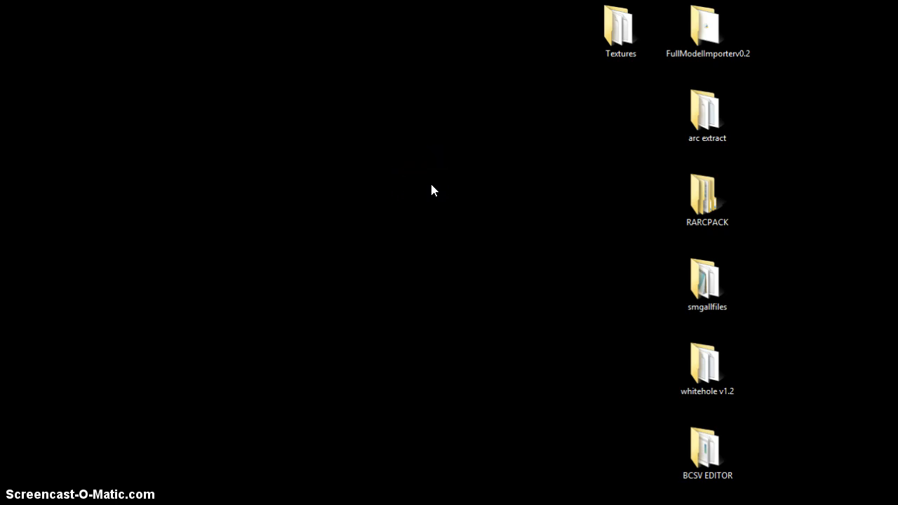
Browse the smgallfiles game folder from the desktop and close its window again.
left_click(516, 174)
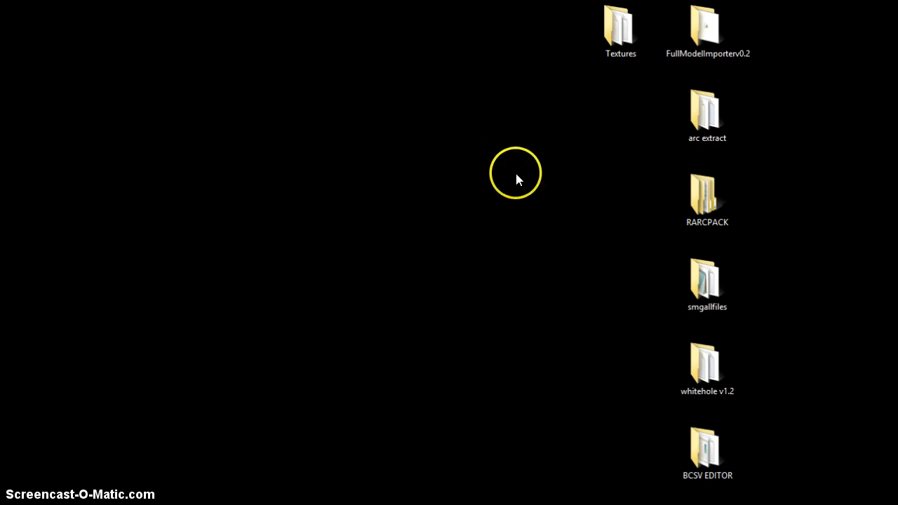
mouse_move(511, 305)
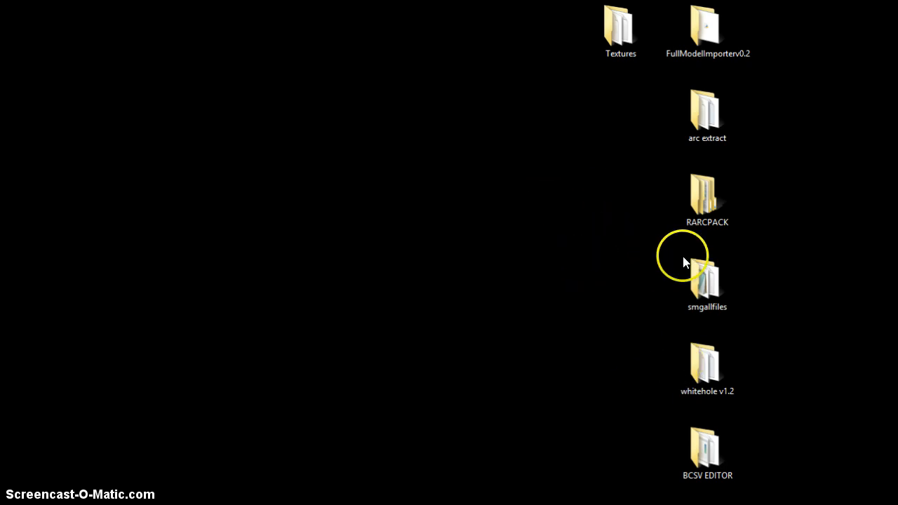
double_click(707, 278)
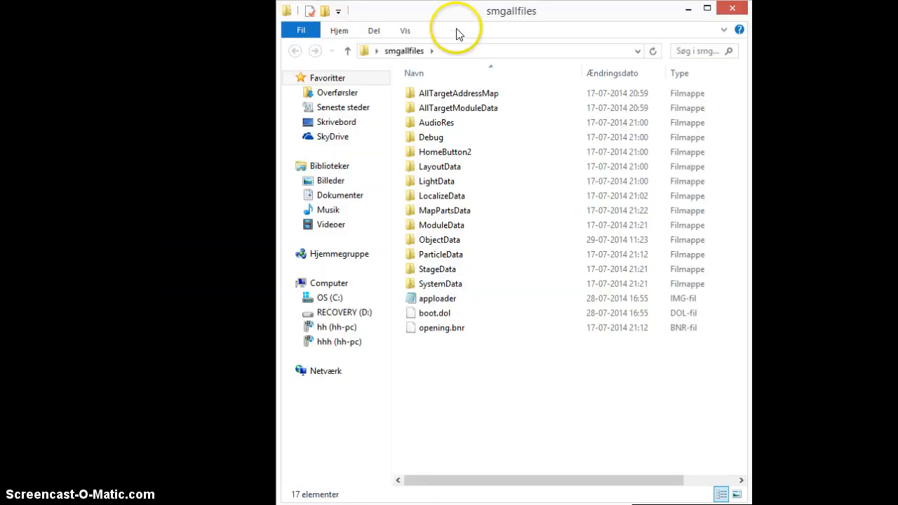
mouse_move(550, 22)
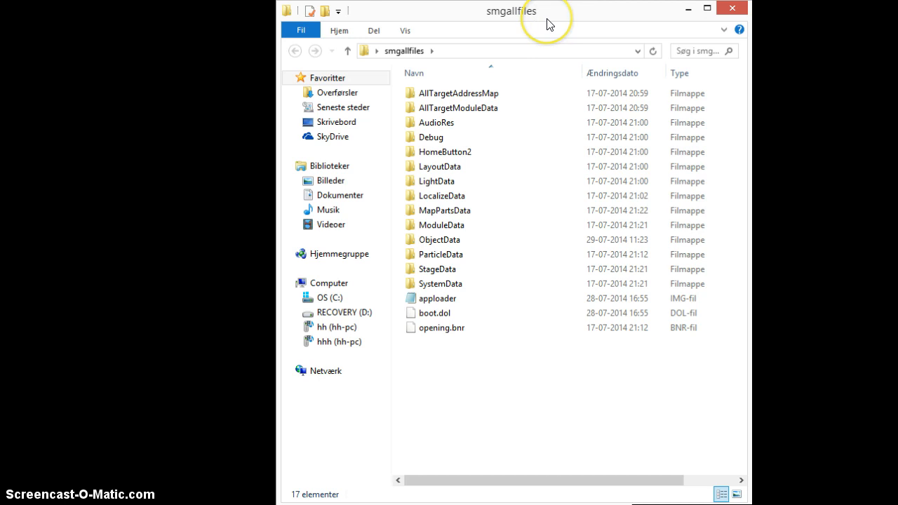
left_click(442, 328)
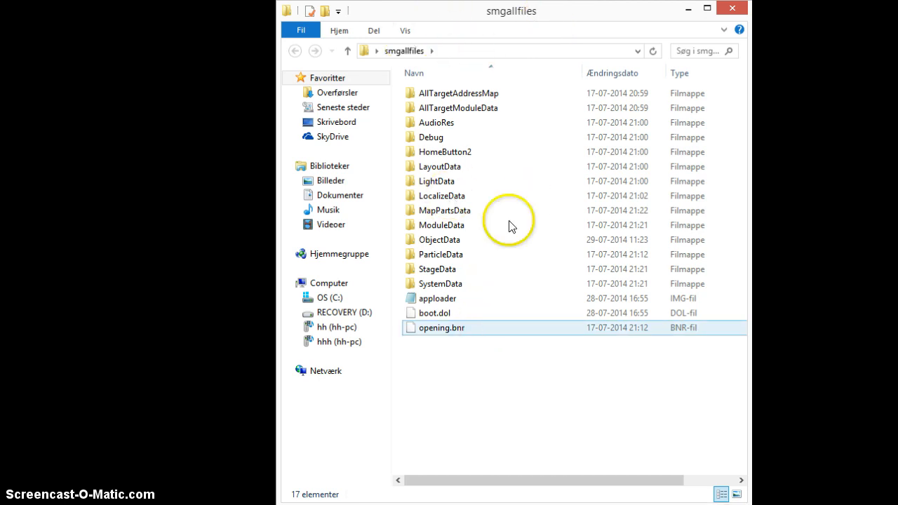
left_click(488, 414)
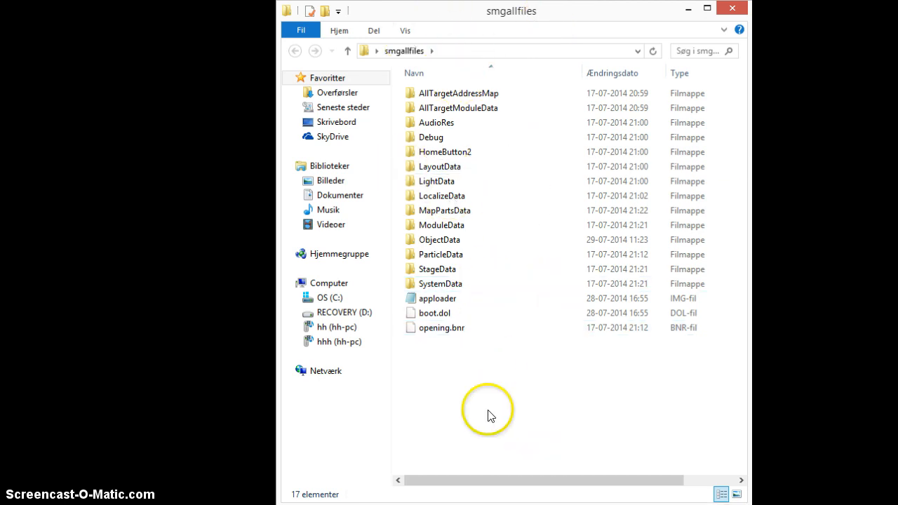
mouse_move(703, 26)
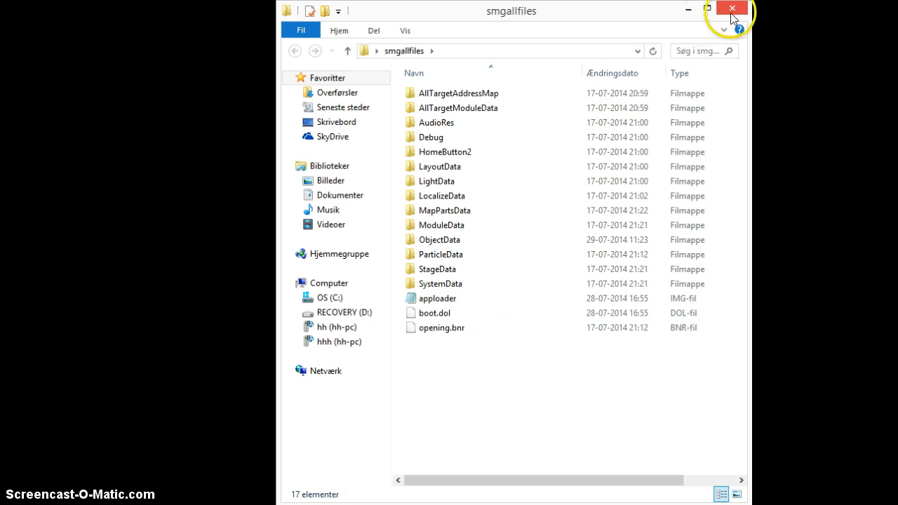
left_click(732, 8)
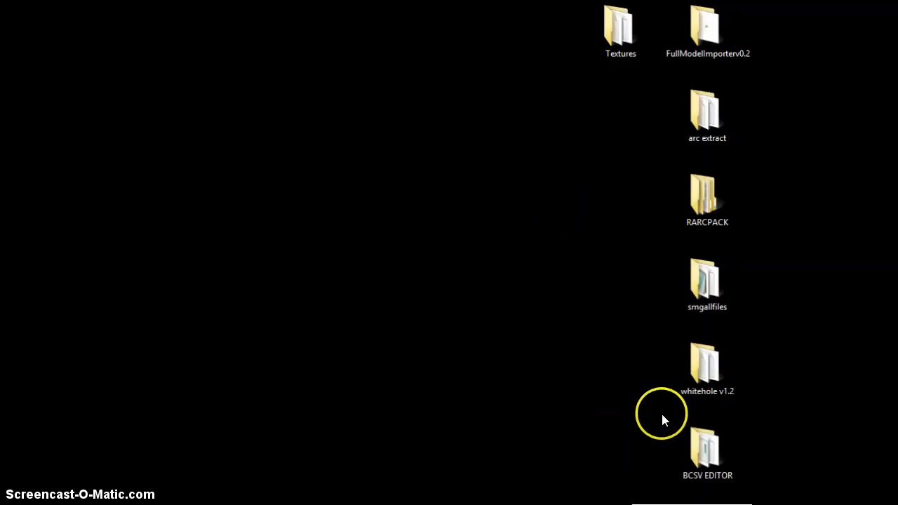
mouse_move(559, 418)
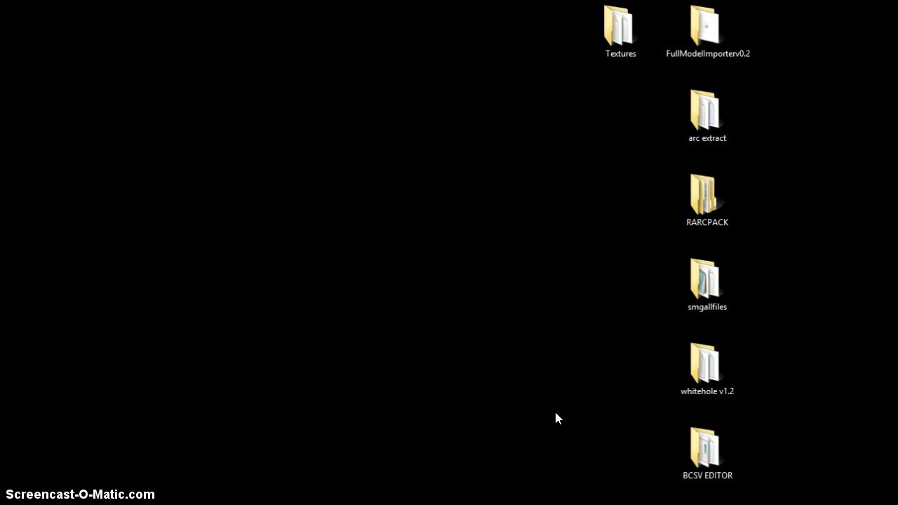
mouse_move(747, 360)
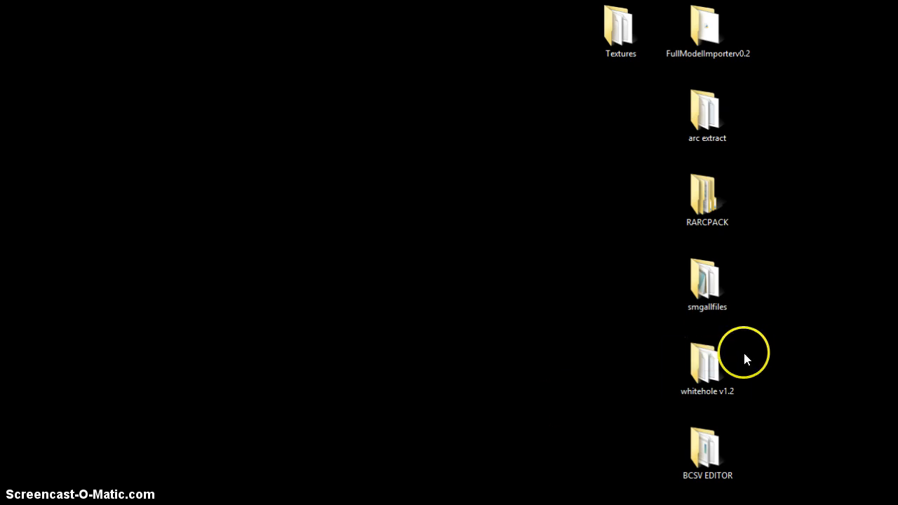
Open the whitehole v1.2 folder listing the editor's program files.
double_click(708, 354)
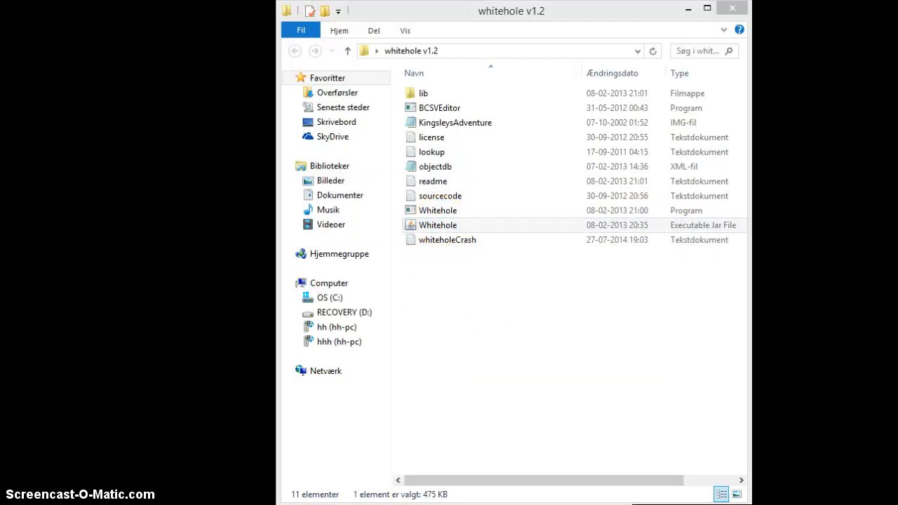
Launch Whitehole.jar and load smgallfiles as the game folder, scrolling to RedBlueExGalaxy.
double_click(438, 225)
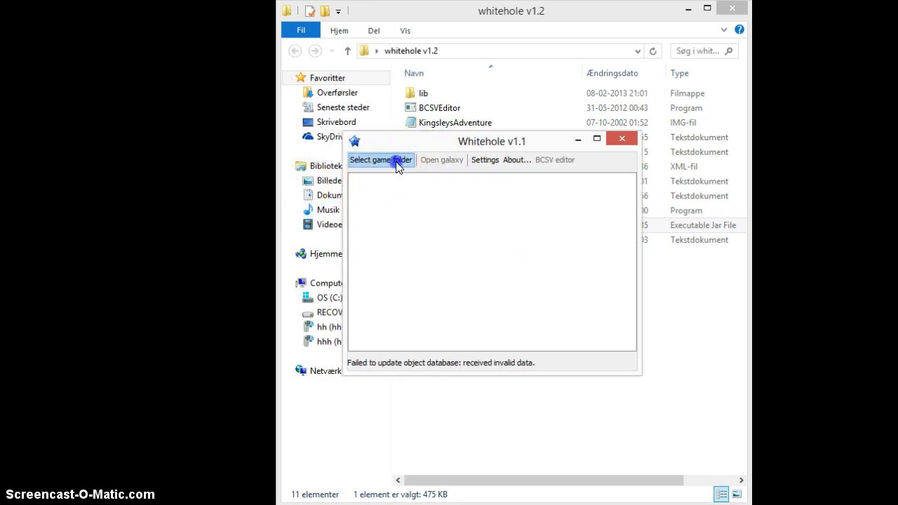
left_click(380, 160)
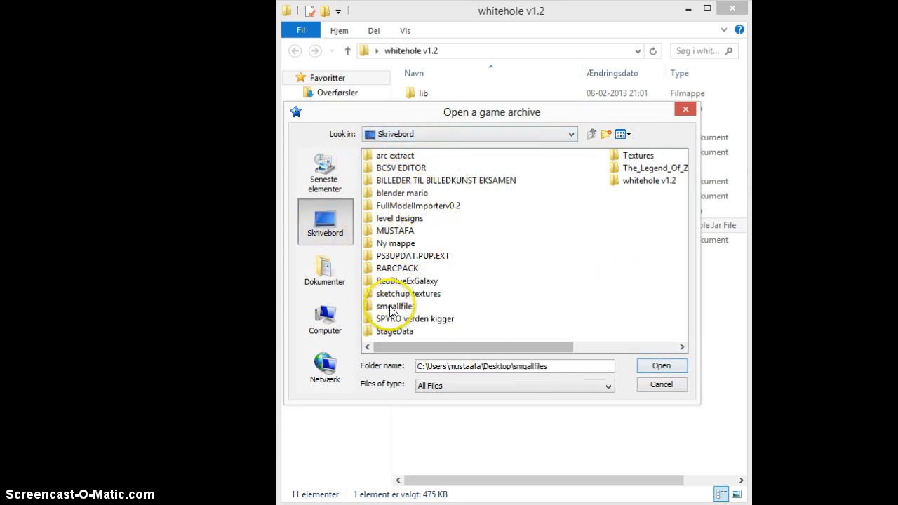
left_click(395, 306)
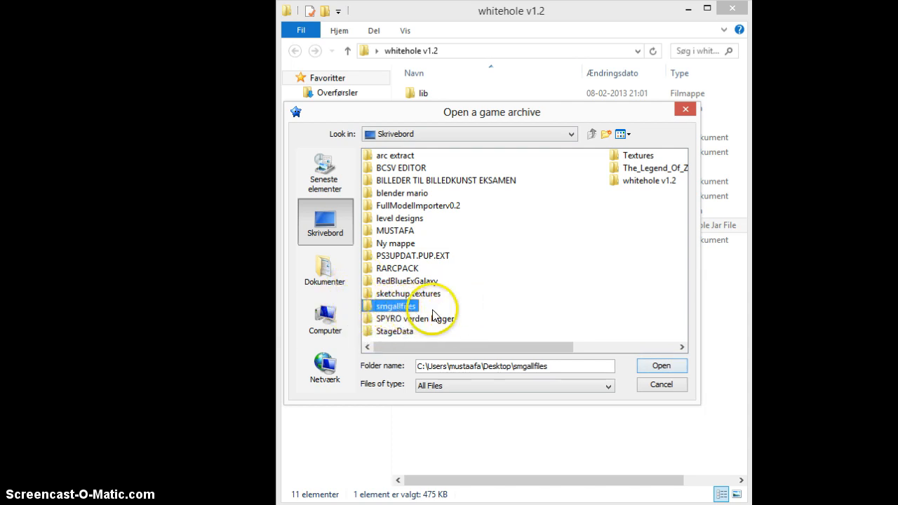
mouse_move(658, 365)
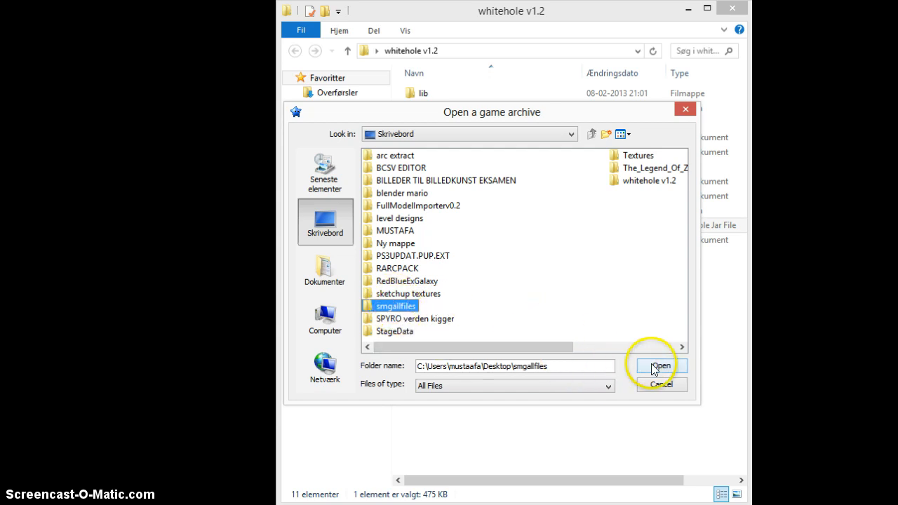
left_click(660, 365)
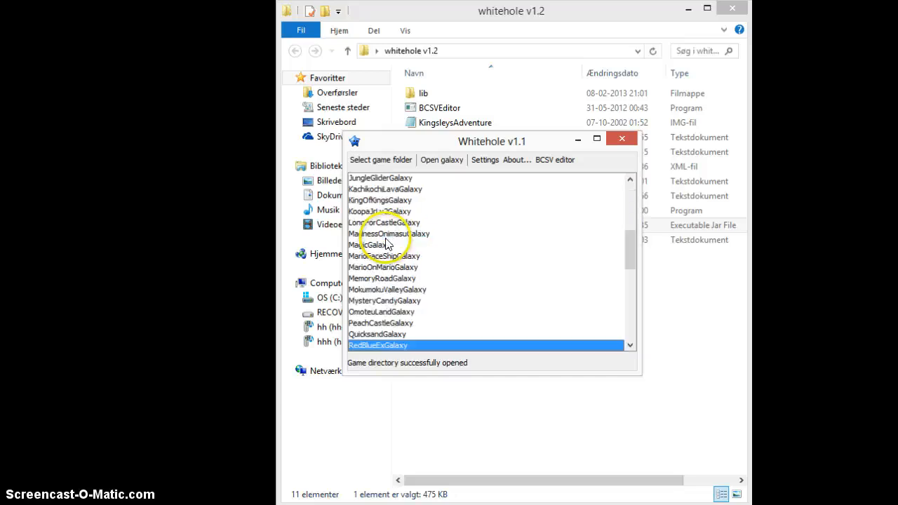
scroll("down", 3)
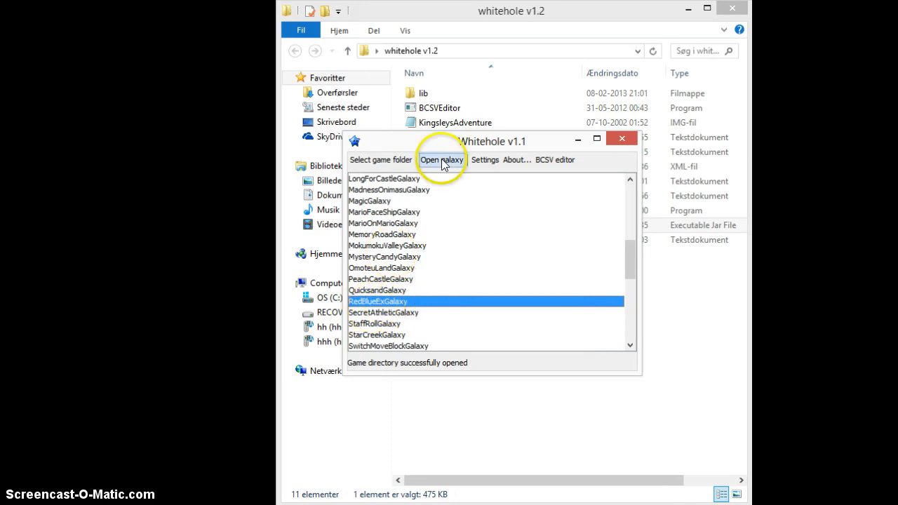
Open RedBlueExGalaxy for editing with its scenarios and level layout shown.
left_click(441, 160)
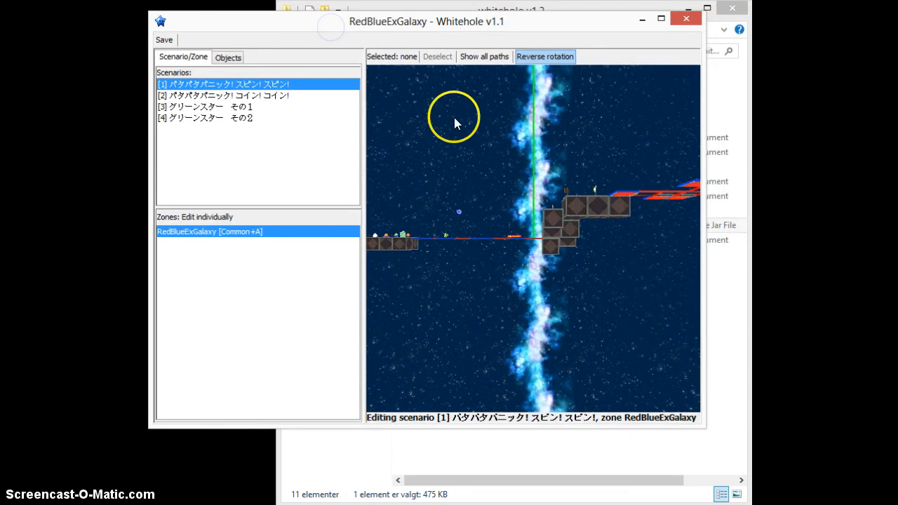
mouse_move(483, 174)
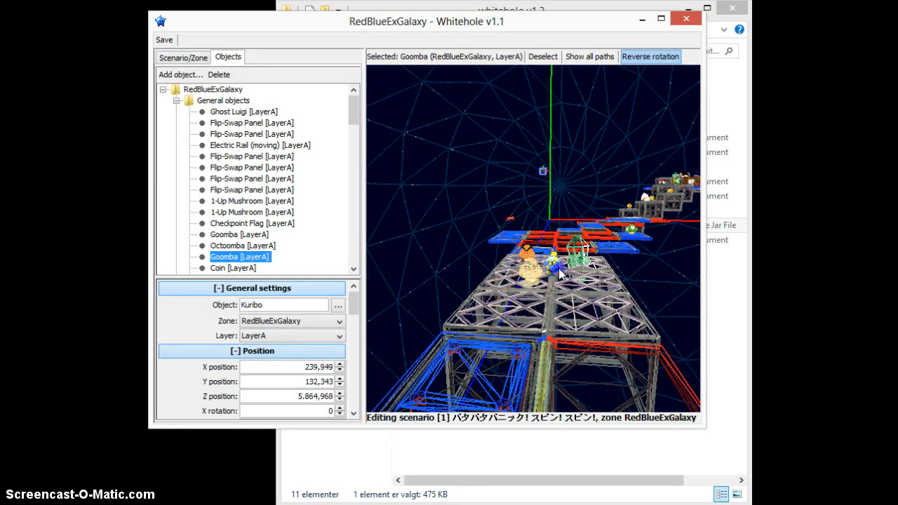
Drag the Goomba in the 3D view to a new spot on the platform.
left_click_drag(558, 274, 592, 283)
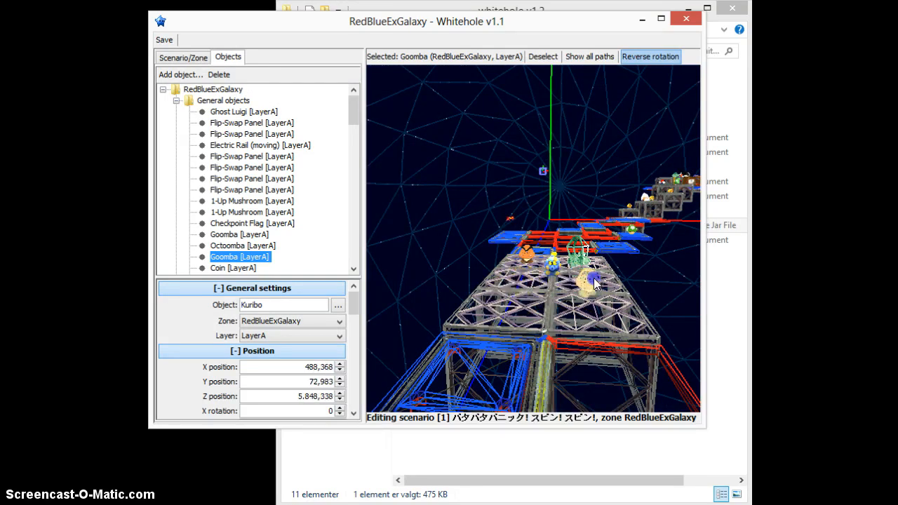
left_click_drag(593, 284, 606, 291)
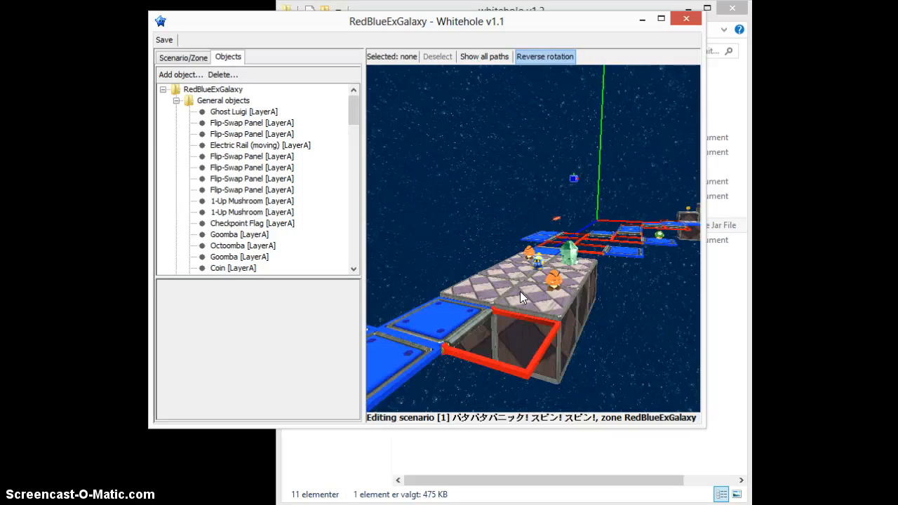
mouse_move(550, 288)
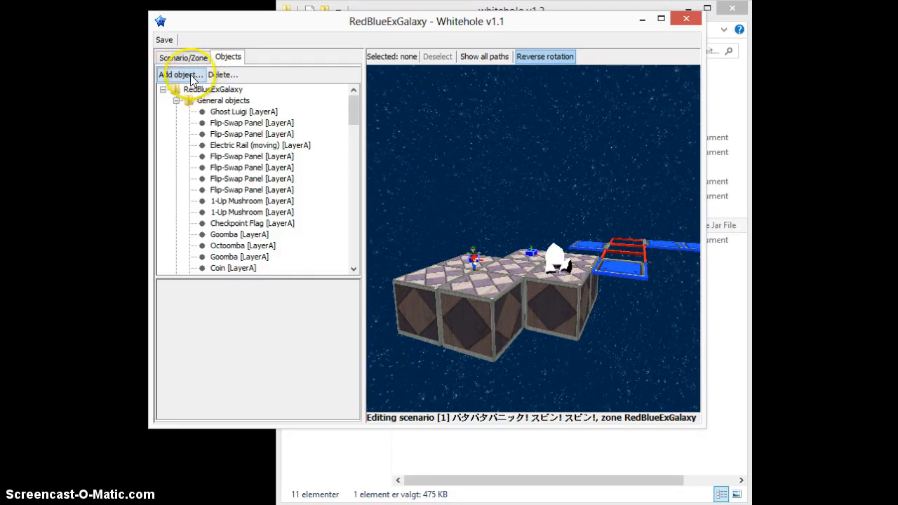
Add a general object, searching 'co' and selecting Coin as the object to place.
left_click(181, 75)
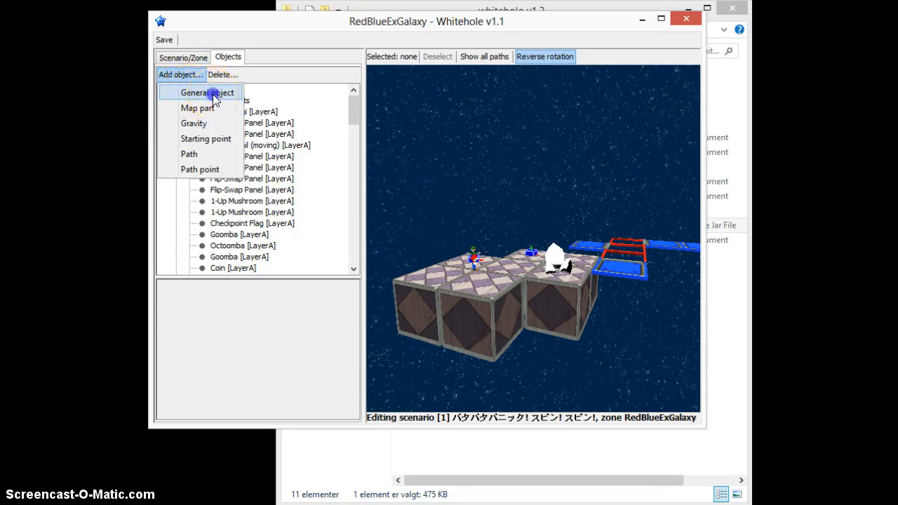
left_click(205, 93)
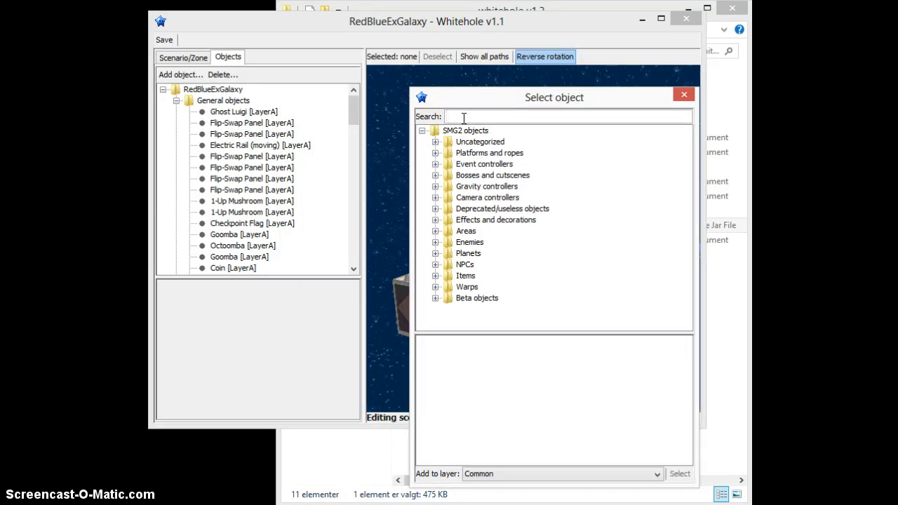
type("coin")
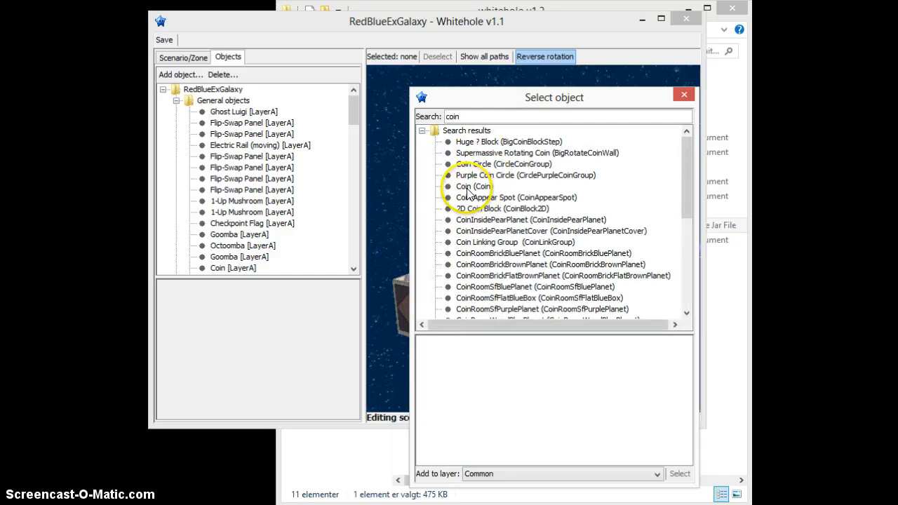
left_click(472, 185)
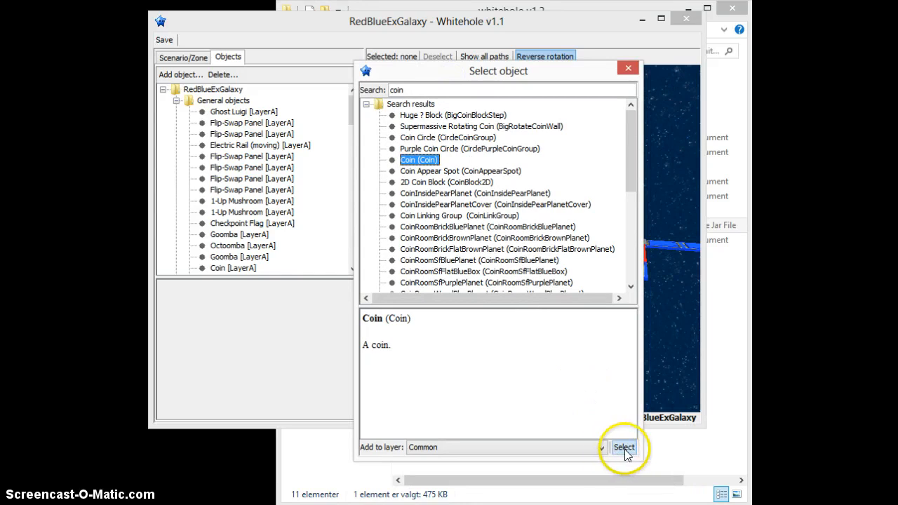
left_click(623, 446)
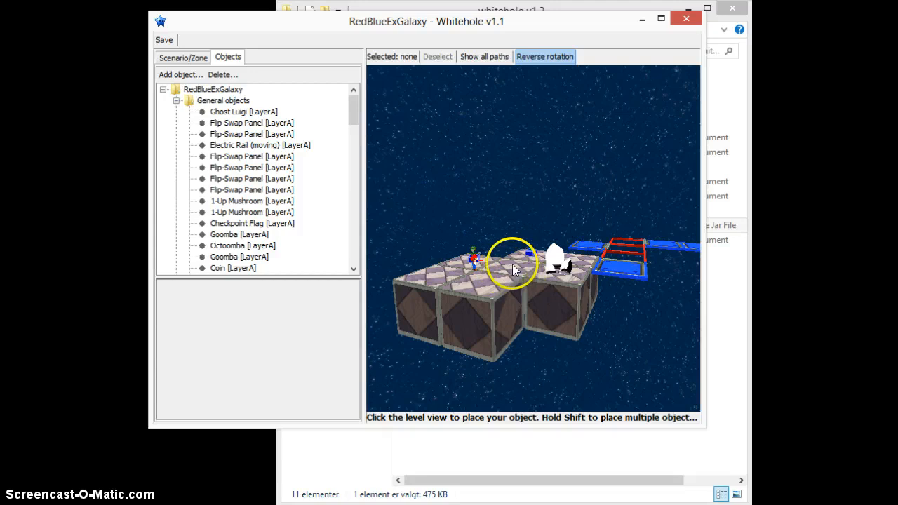
mouse_move(513, 273)
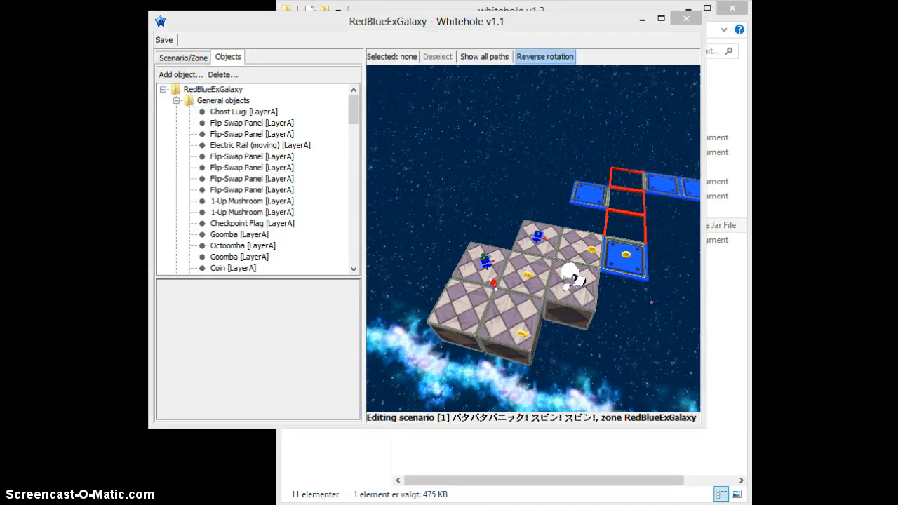
Search 'goo' in the object picker and add a Goomba (Kuribo) on the Common layer.
left_click(180, 75)
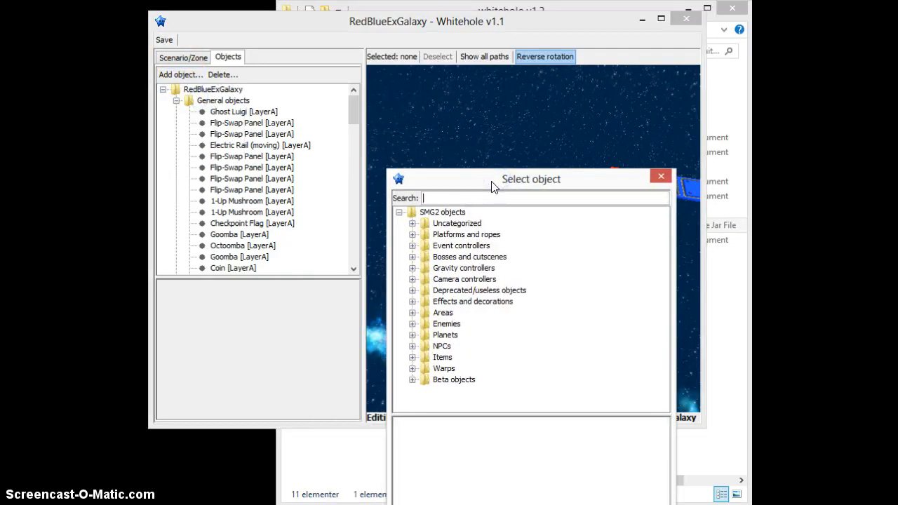
type("goomba")
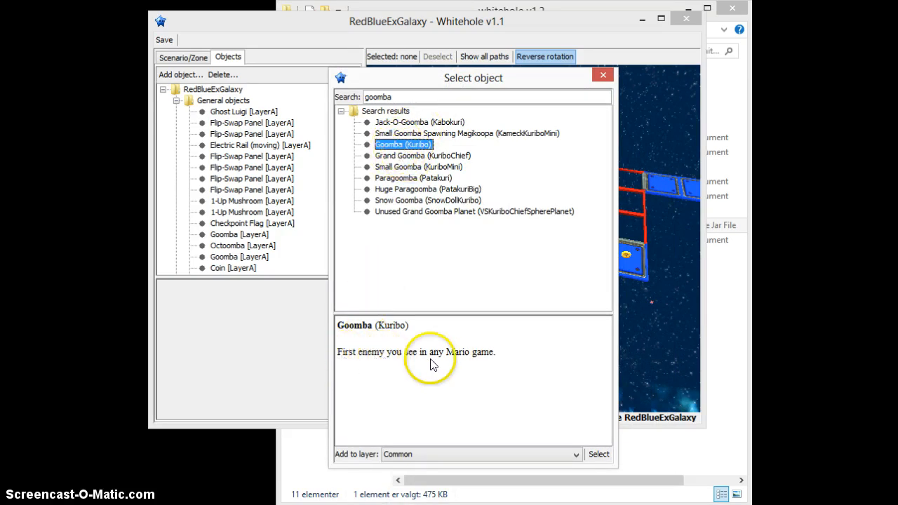
left_click(598, 454)
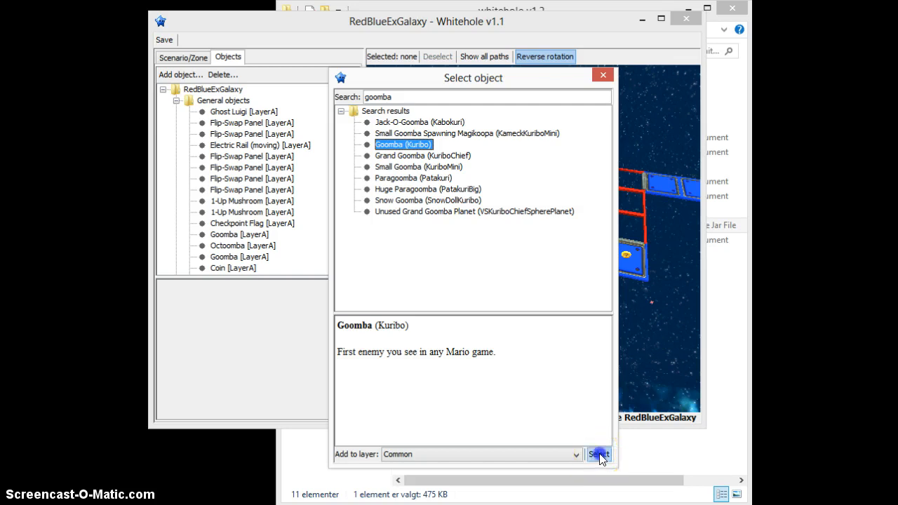
left_click(597, 454)
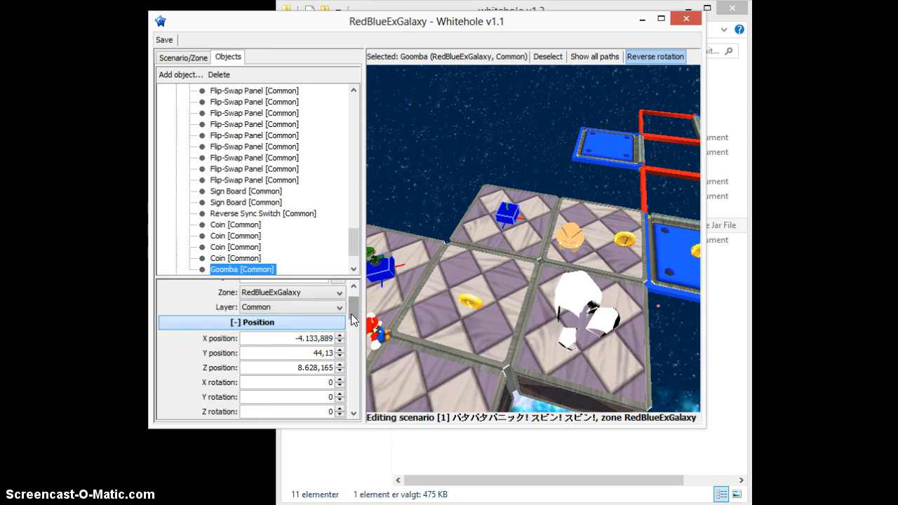
Raise the Goomba's Z position to 8.629,165 and reselect it in the level.
scroll("down", 3)
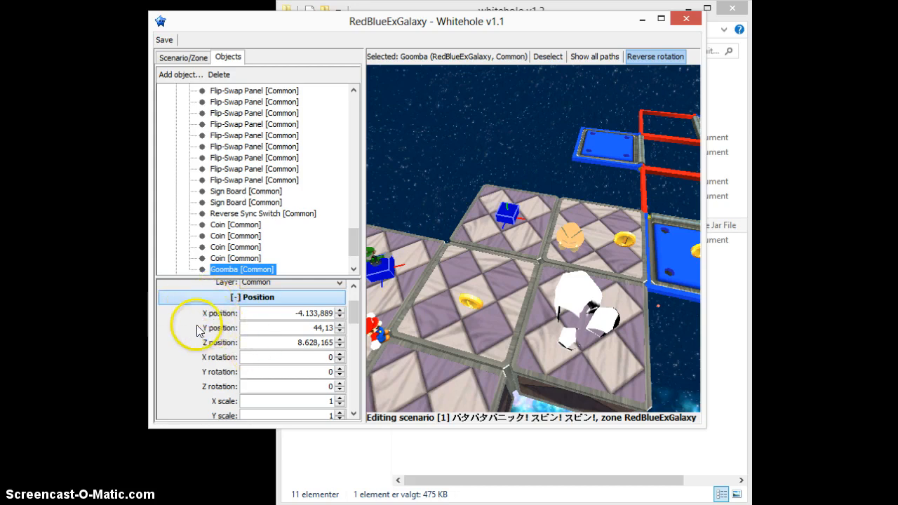
mouse_move(222, 325)
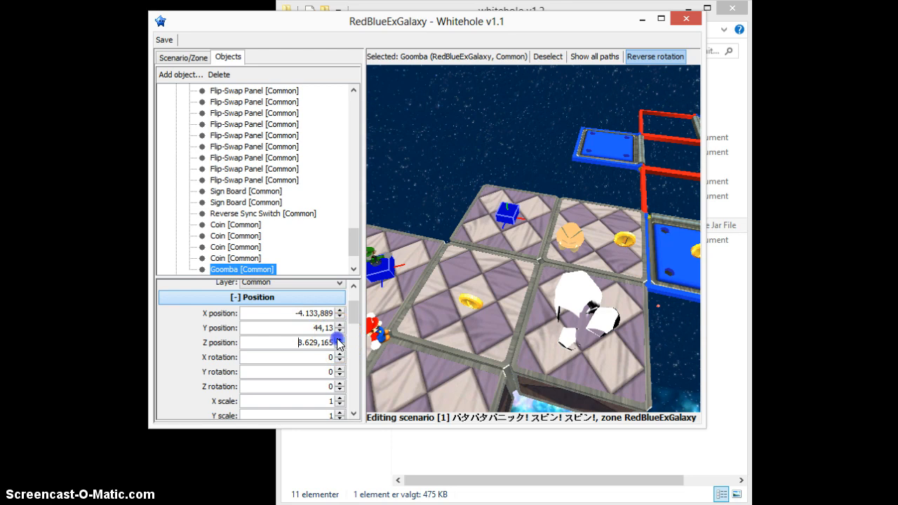
left_click(340, 340)
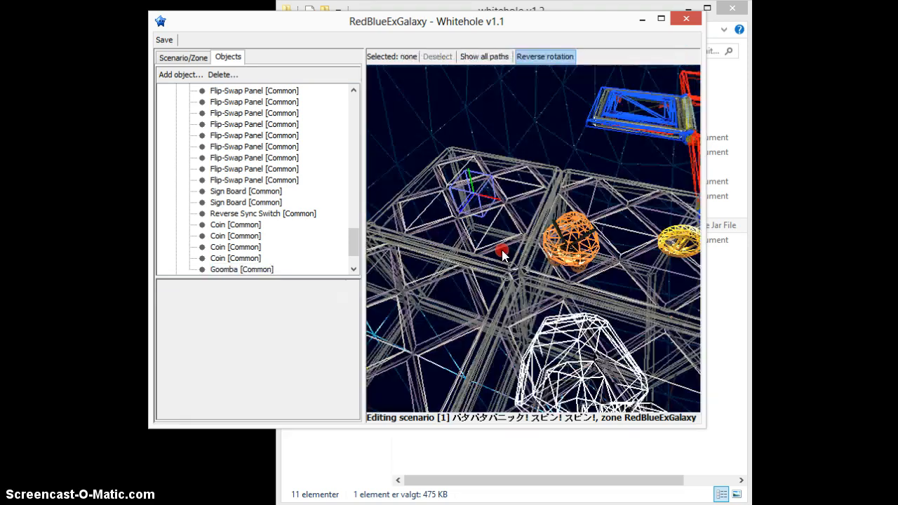
left_click(241, 269)
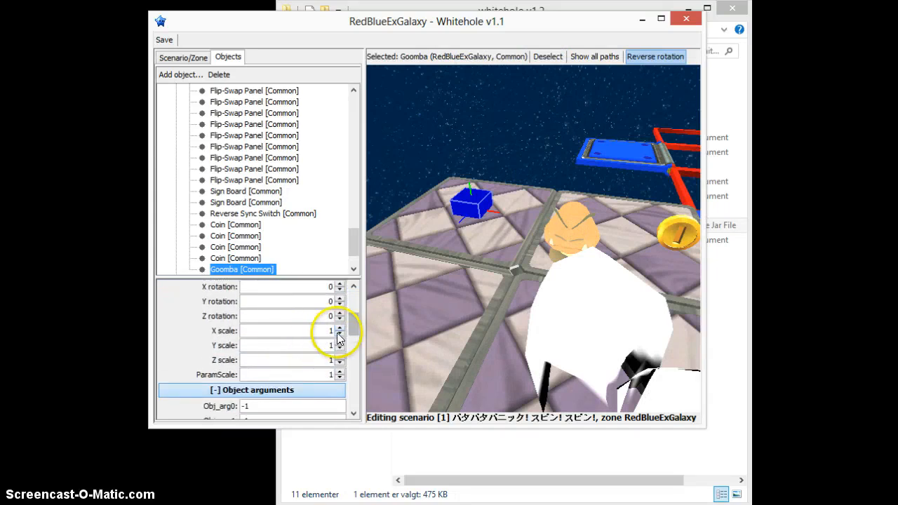
Adjust the Goomba further so its Z position reads 8.665,165.
left_click(340, 328)
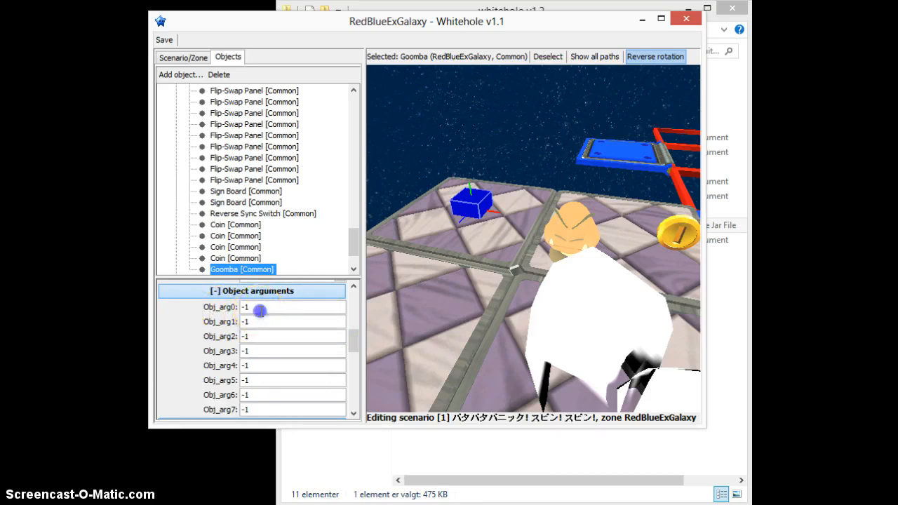
scroll("down", 3)
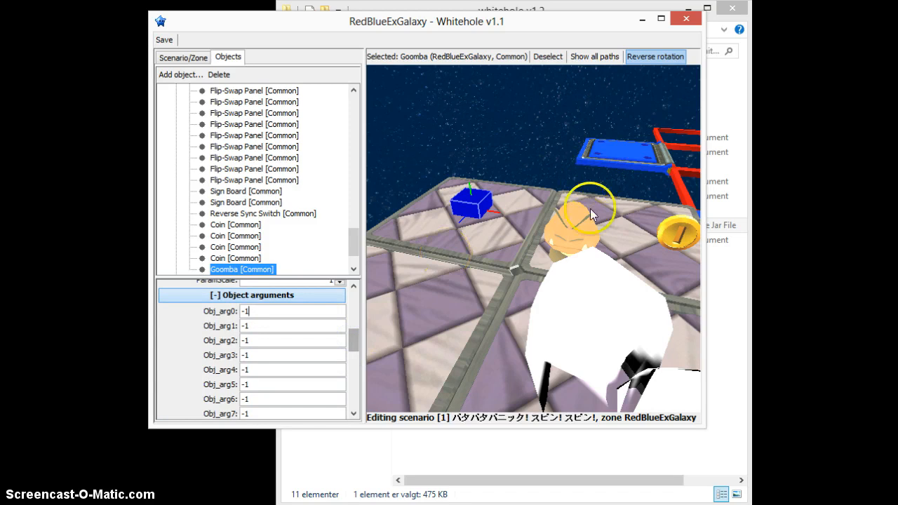
left_click(547, 56)
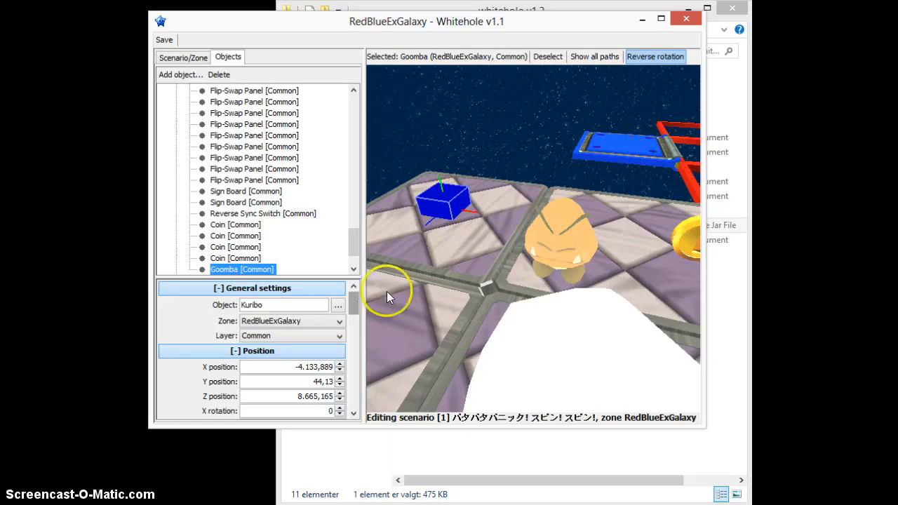
mouse_move(540, 242)
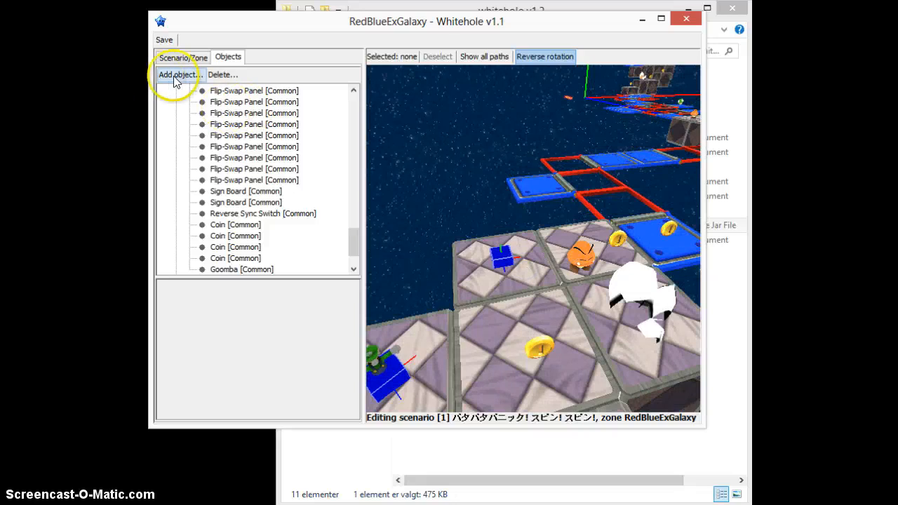
mouse_move(404, 160)
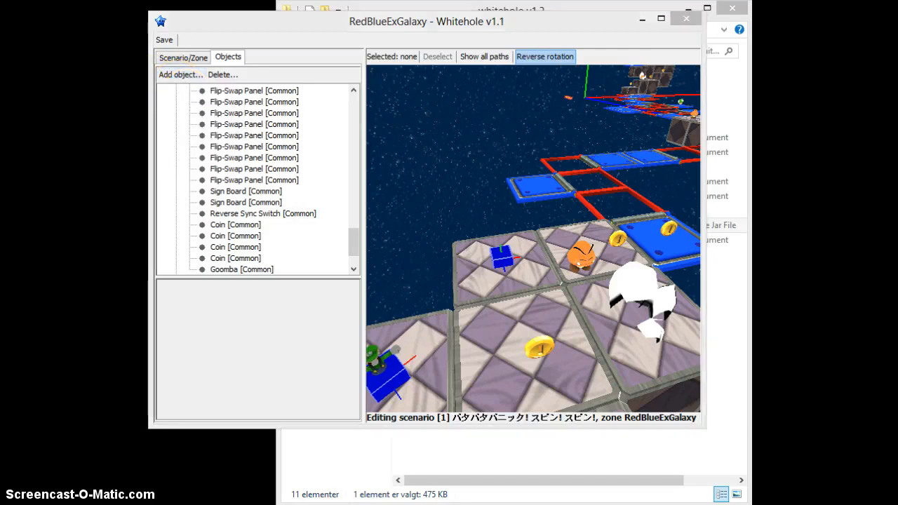
Search 'slin', add a Sling Star (SpinDriver) and place it on the checkered platform.
type("sling")
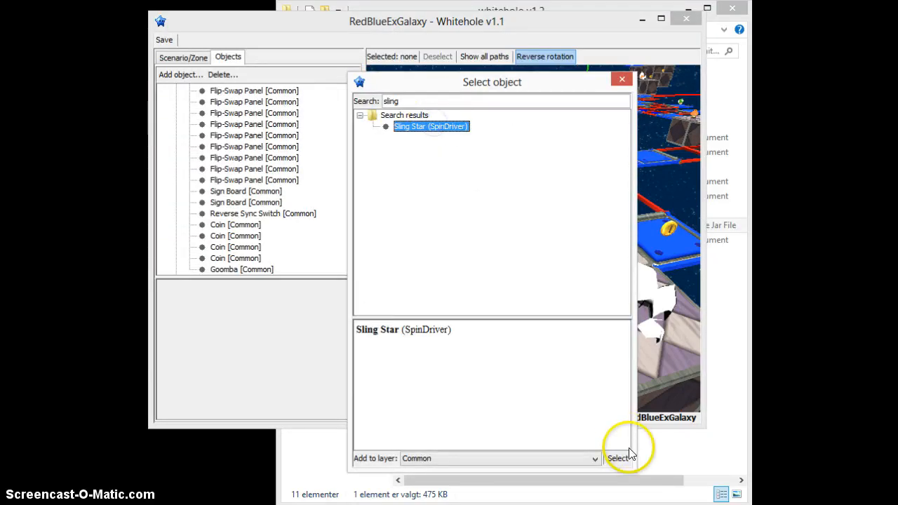
left_click(621, 457)
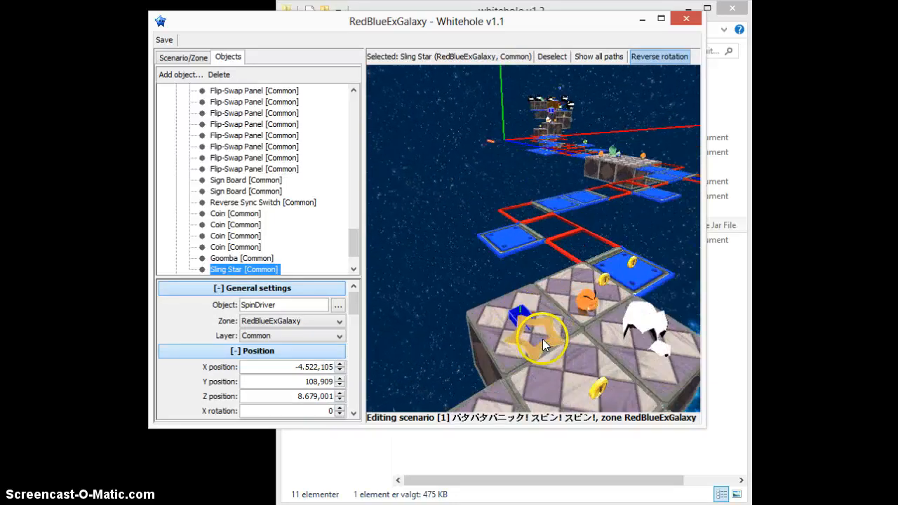
left_click(552, 56)
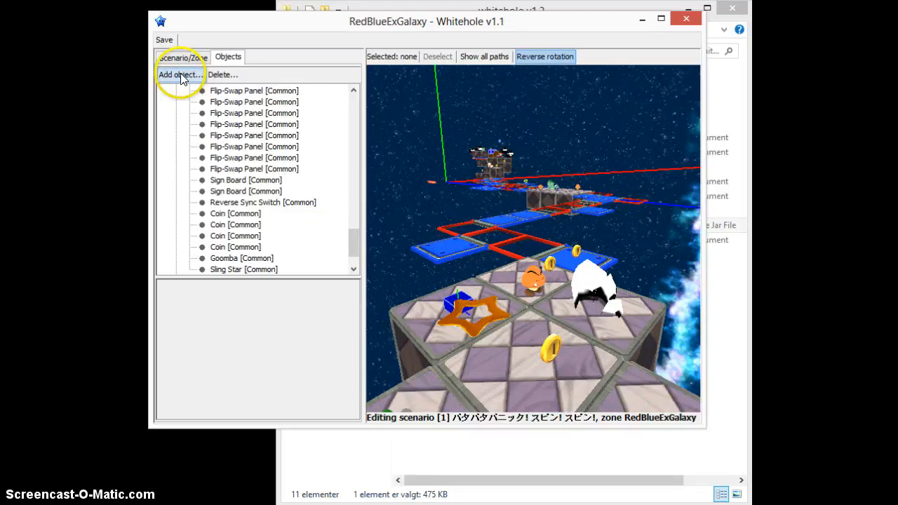
Add a new path to the galaxy, ending the list with Path #16.
left_click(180, 75)
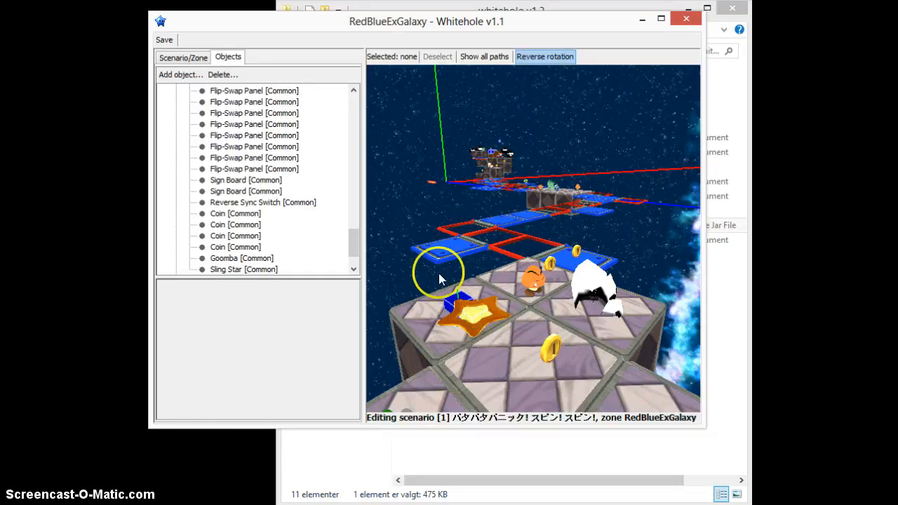
mouse_move(180, 75)
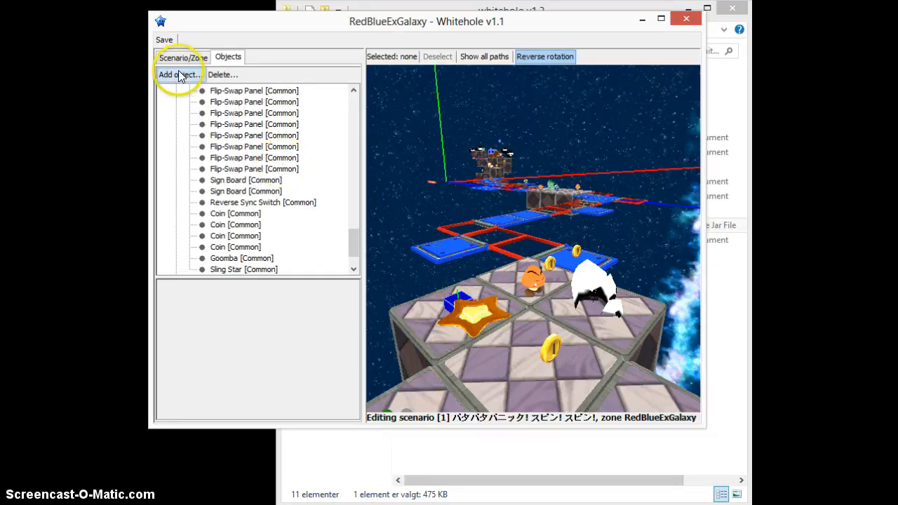
left_click(179, 74)
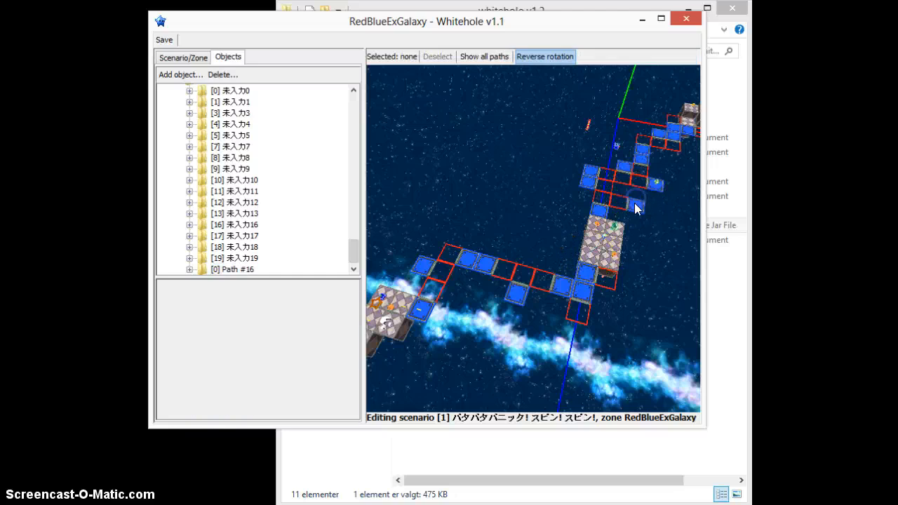
Give Path #16's first point a Path ID of 122.
left_click(482, 56)
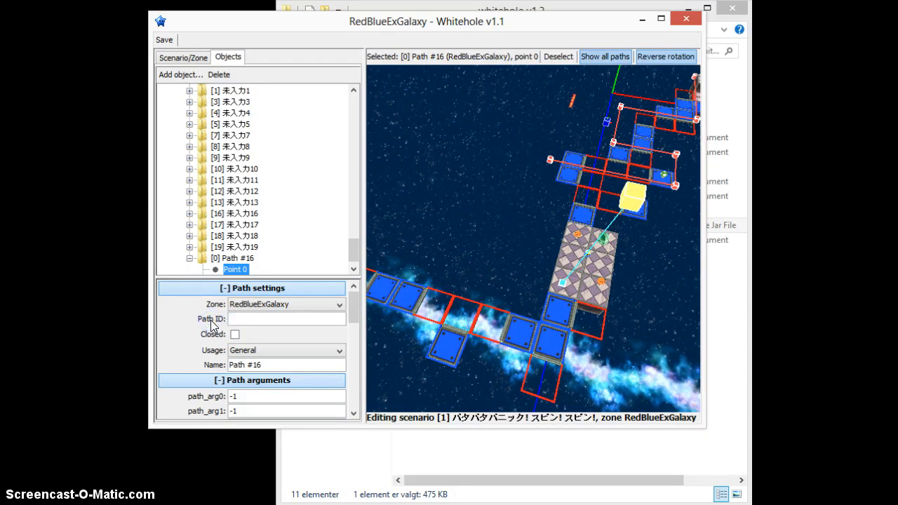
type("122")
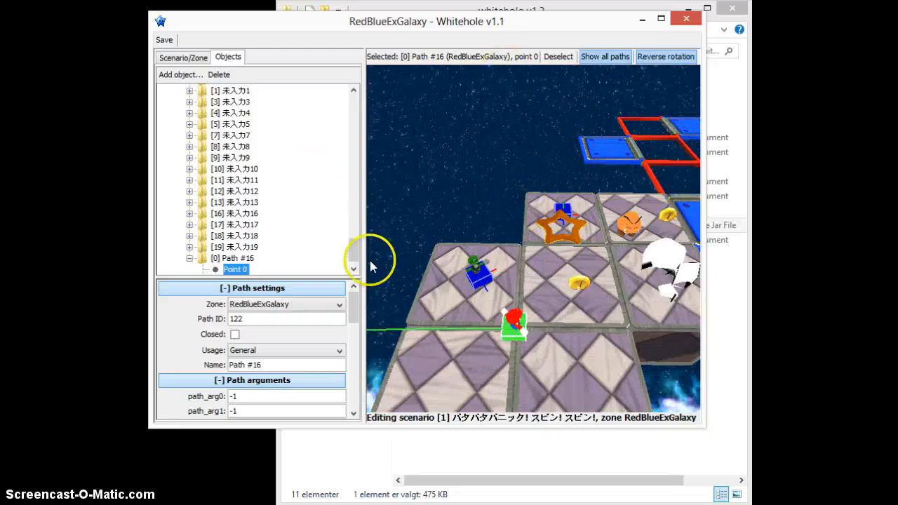
Set the Sling Star's Path ID to 122 in its Object settings.
left_click(244, 197)
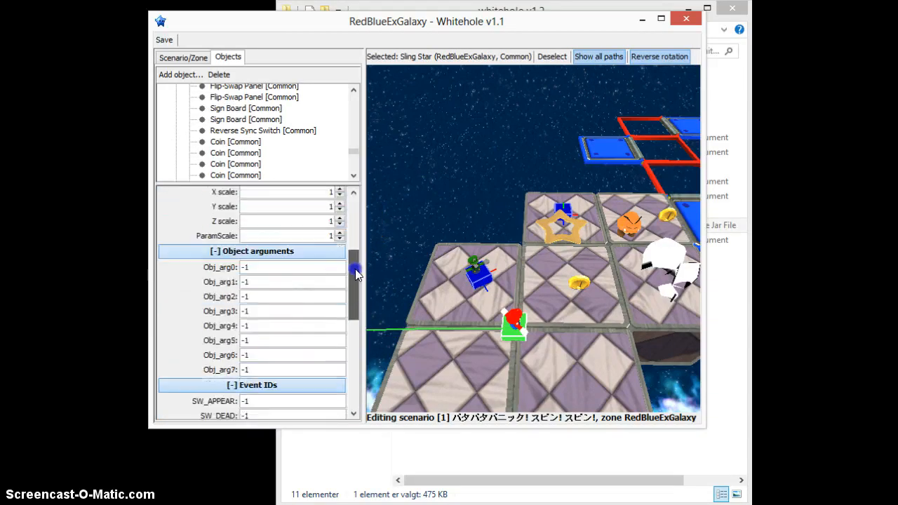
scroll("down", 3)
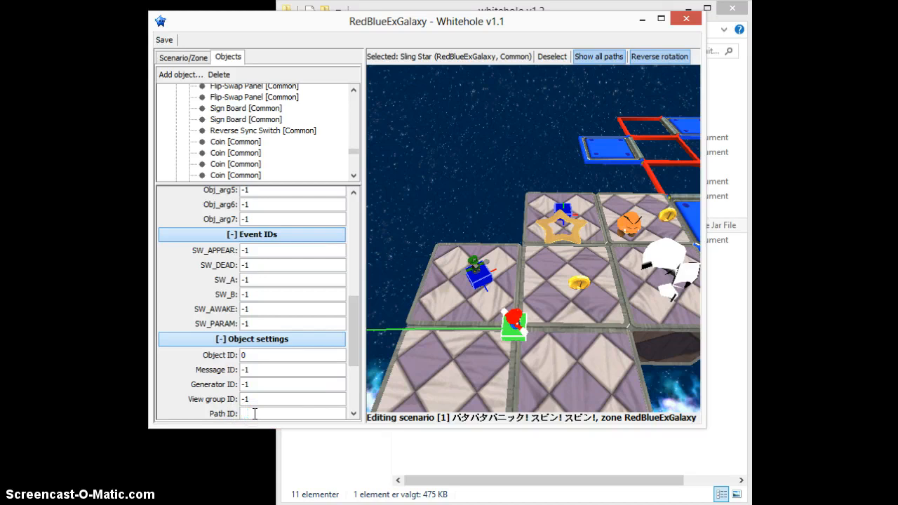
type("122")
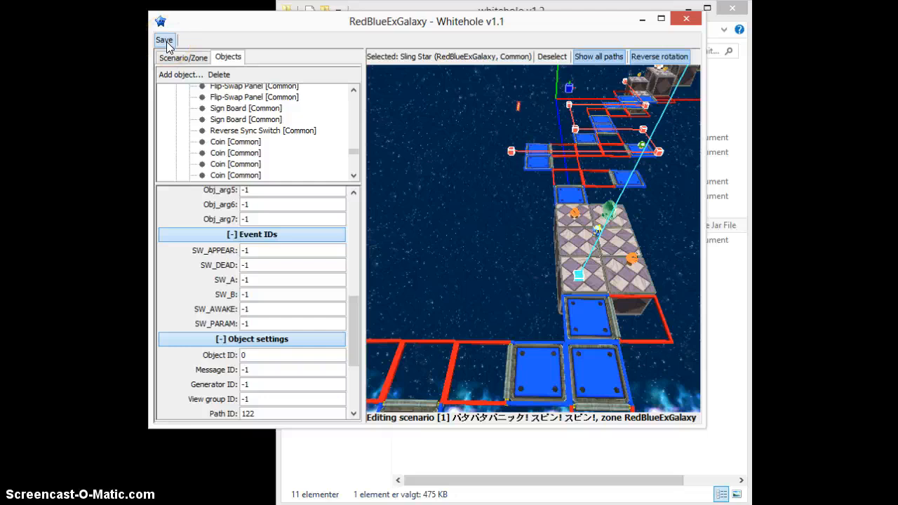
Save RedBlueExGalaxy, close Whitehole, and launch Dolphin from the folder.
left_click(164, 39)
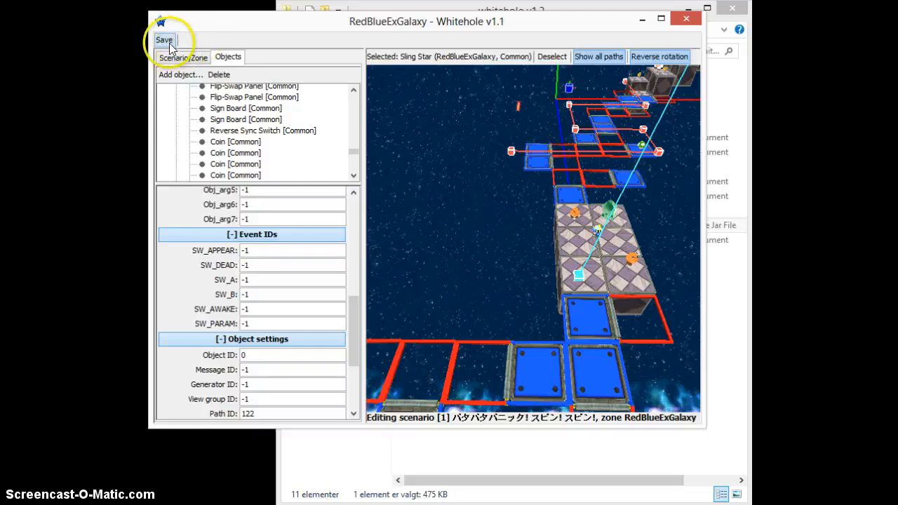
left_click(164, 39)
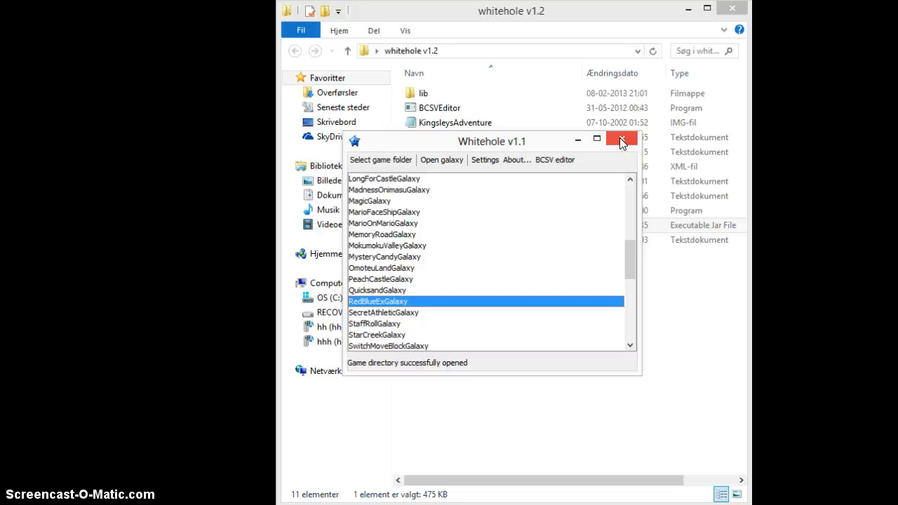
left_click(621, 140)
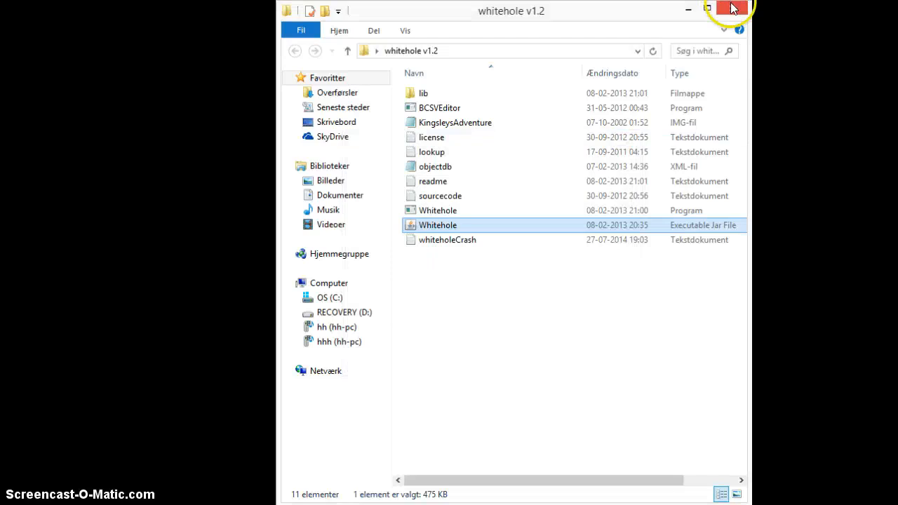
double_click(438, 224)
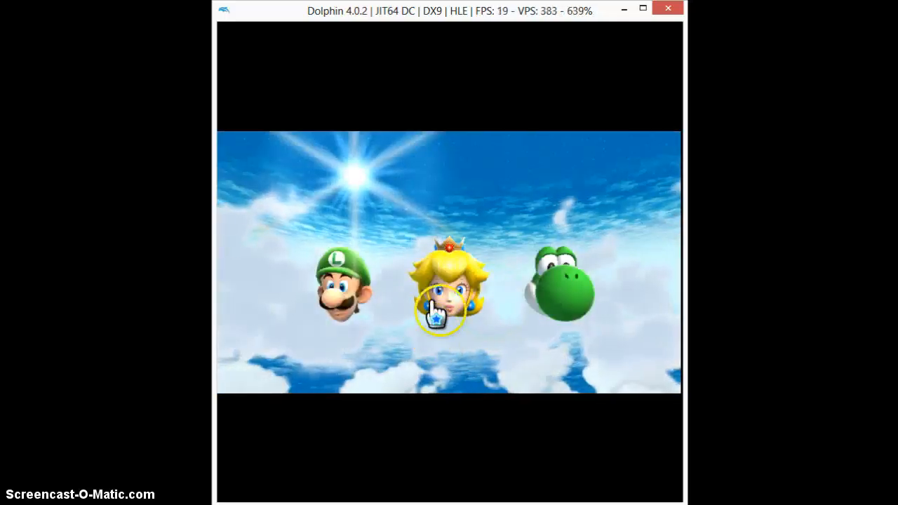
Start Peach's save file and fly to Flip-Swap Galaxy.
left_click(441, 295)
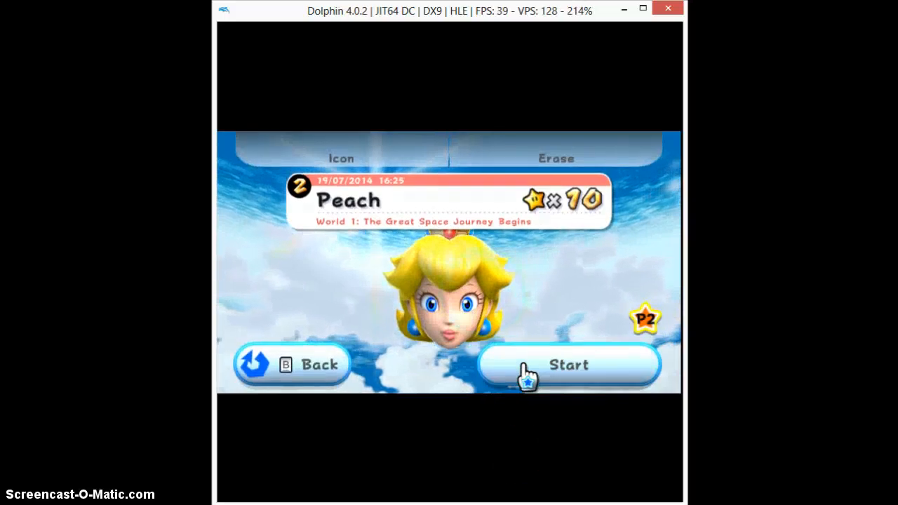
left_click(568, 365)
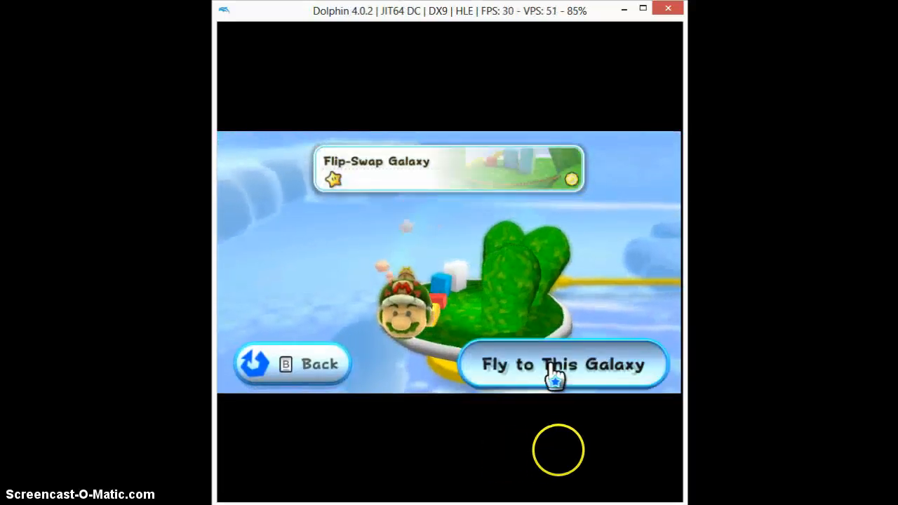
left_click(562, 364)
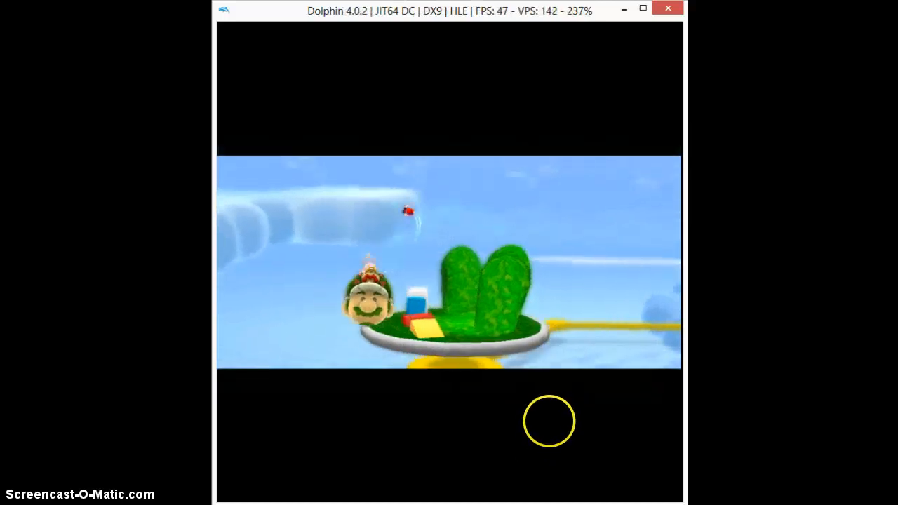